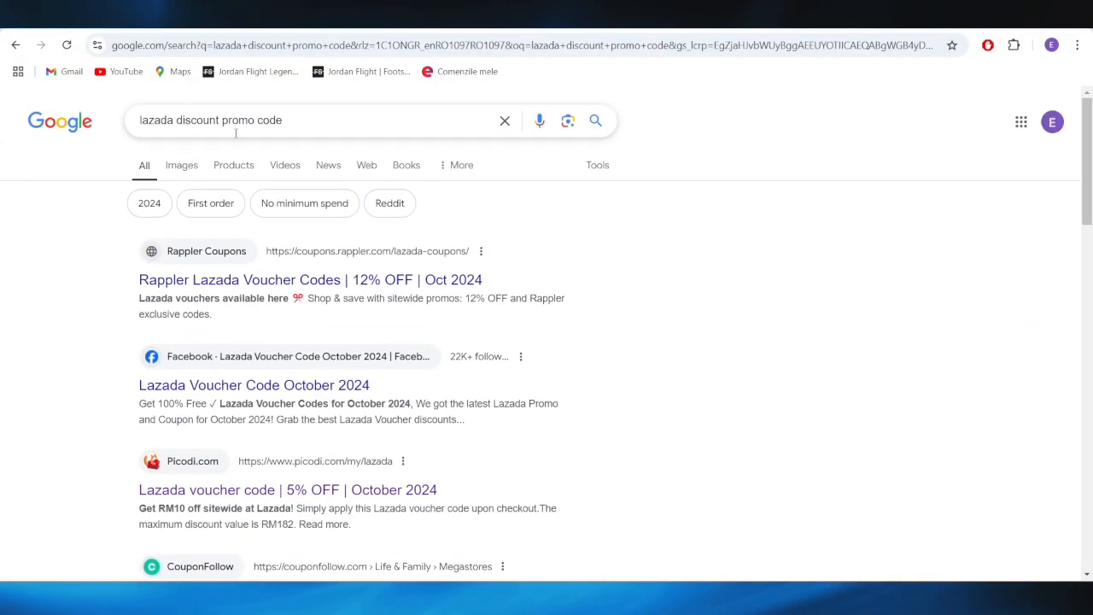
# - View Picodi's Malaysia Lazada vouchers (RM40, RM10, RM5, RM18 off) from the Google results
pyautogui.scroll(-3)
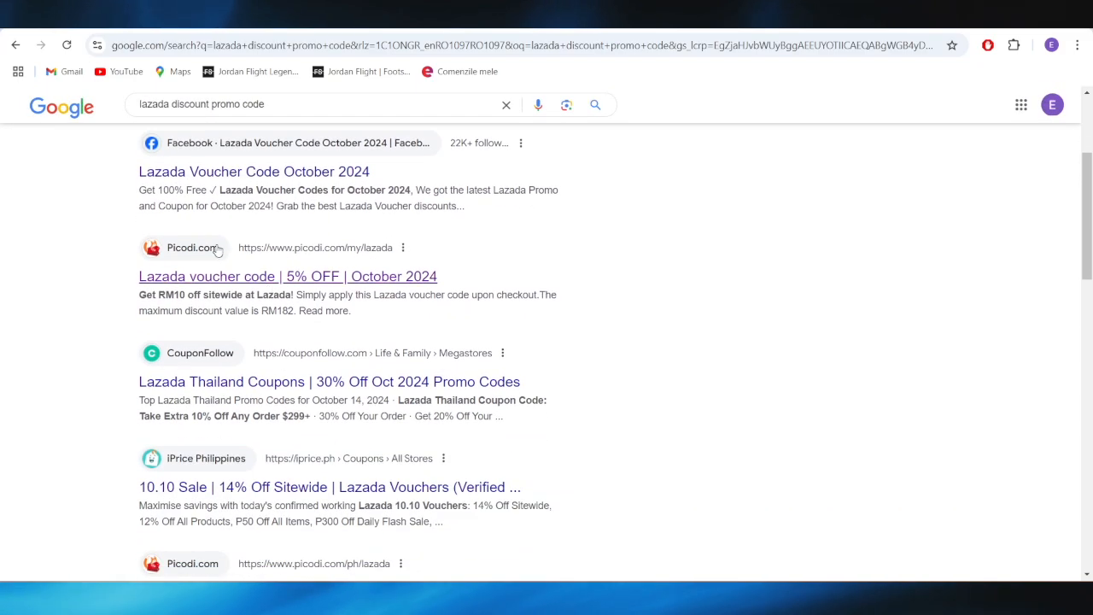
pyautogui.click(287, 276)
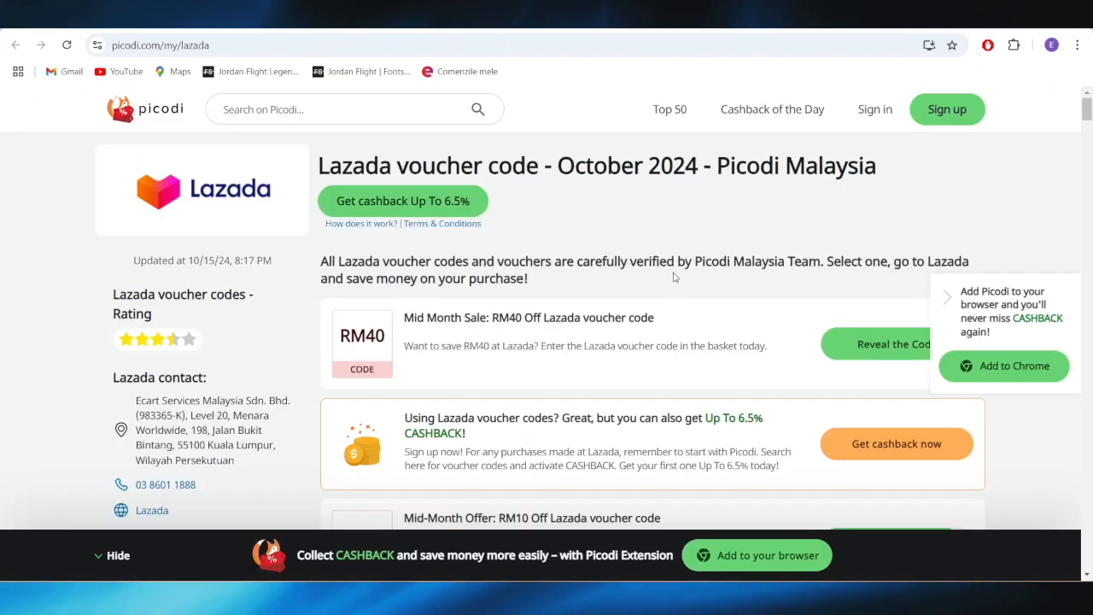
pyautogui.scroll(-3)
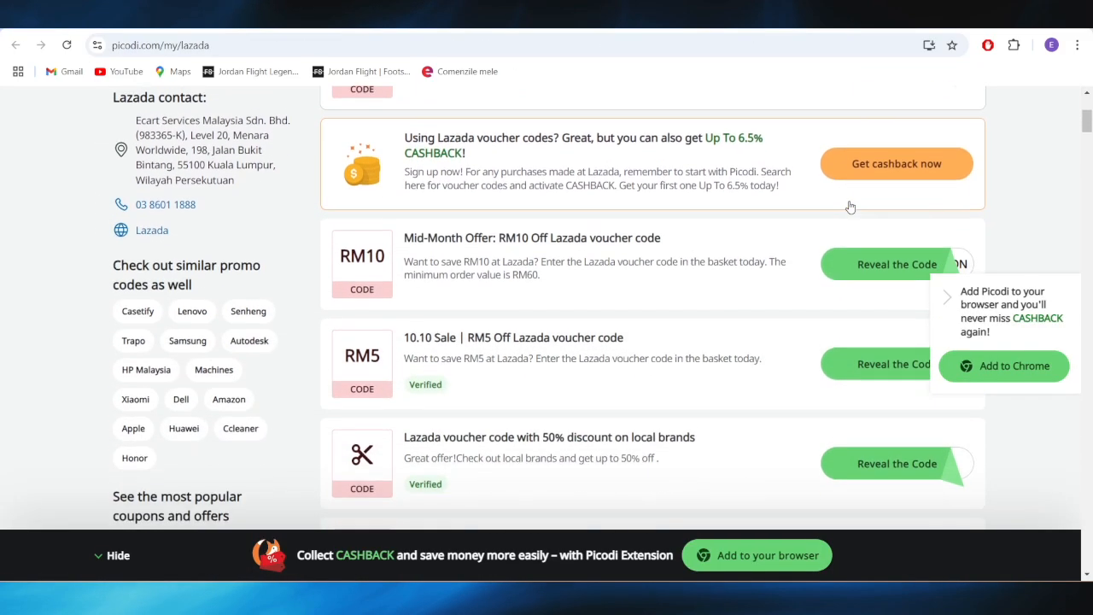
pyautogui.scroll(-3)
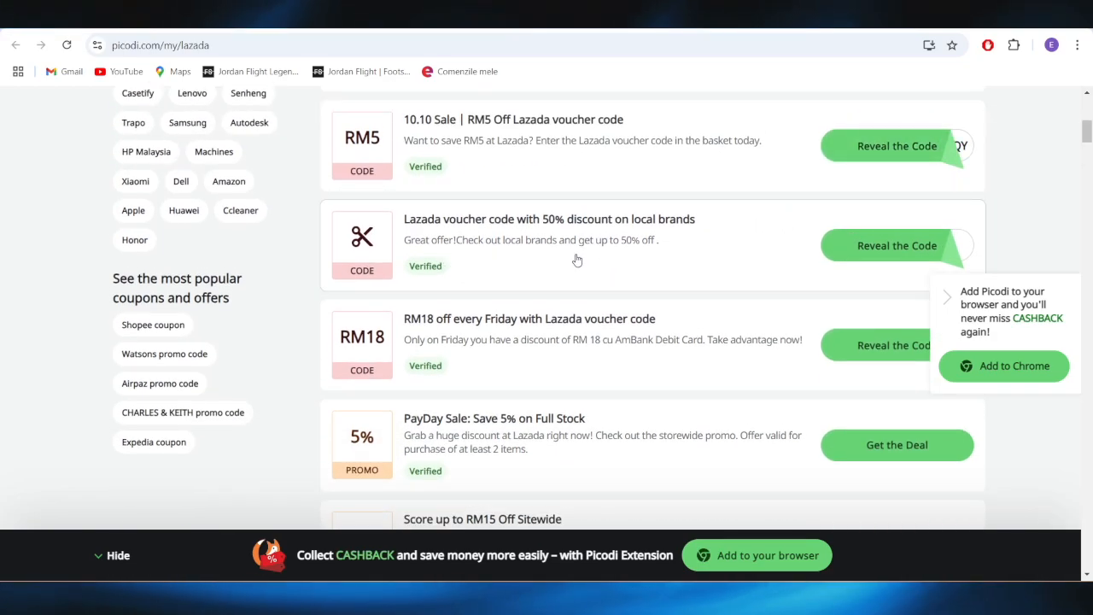
pyautogui.moveTo(548, 211)
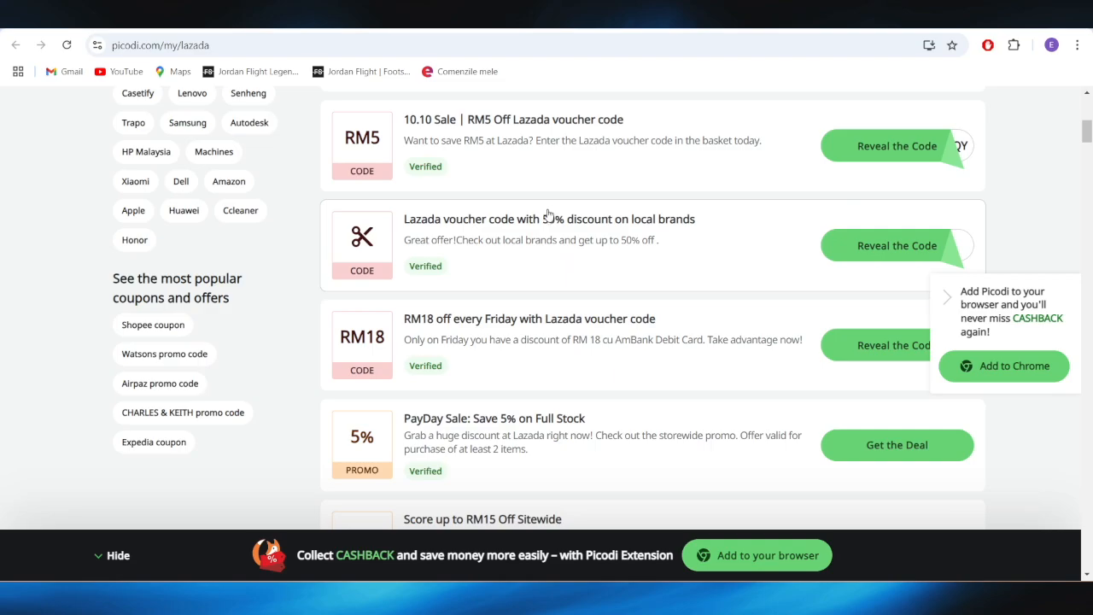
pyautogui.moveTo(579, 243)
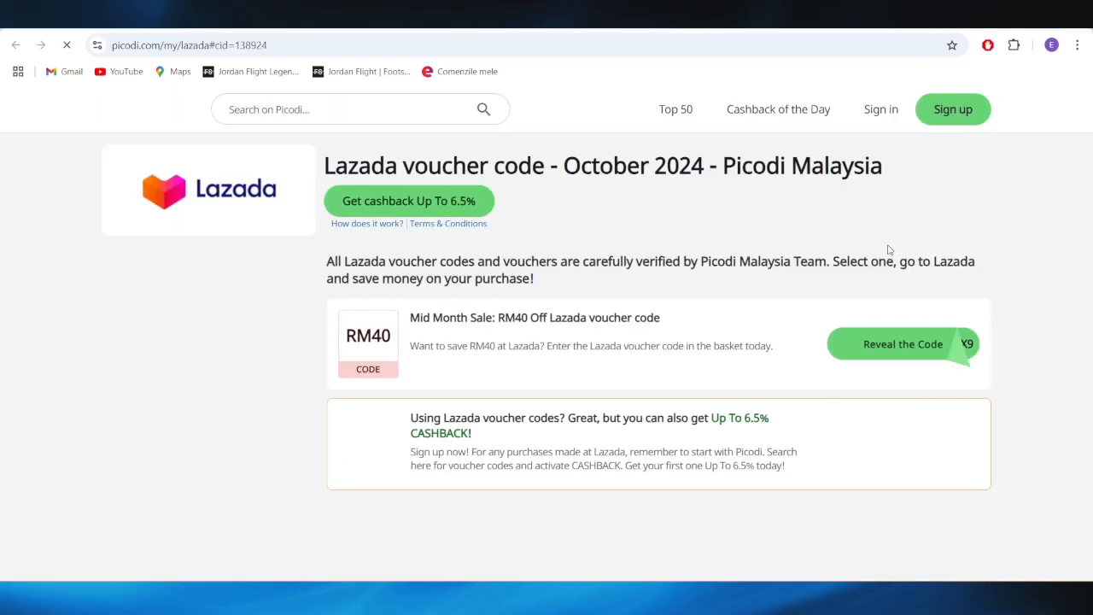
# - Go back to the Google results for 'lazada discount promo code'
pyautogui.click(901, 343)
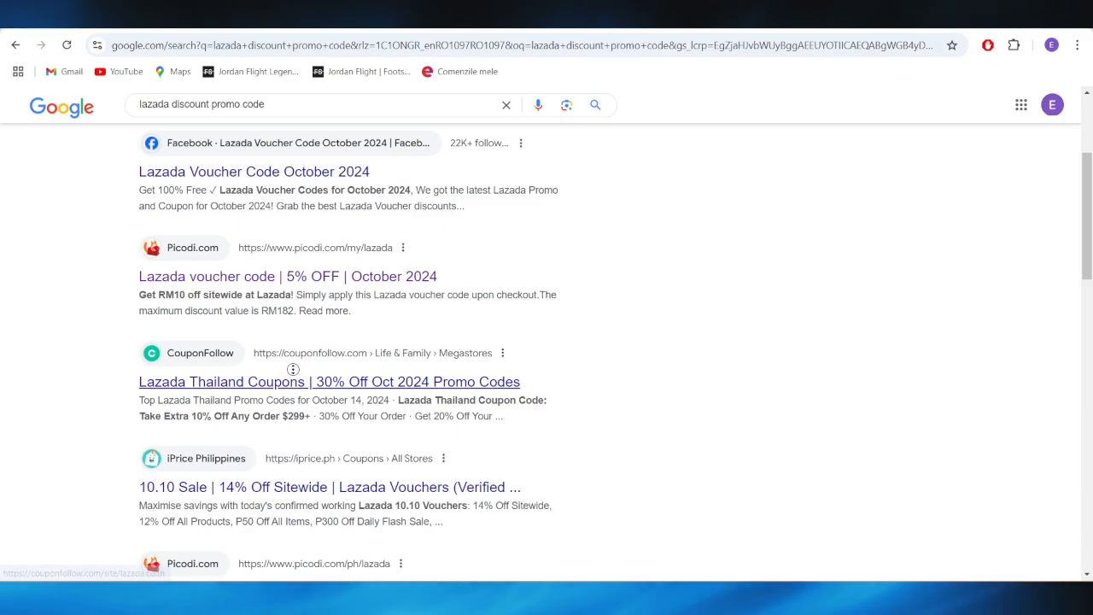
# - Reach the Get 20% Off Your Order coupon on CouponFollow's Lazada Thailand page
pyautogui.click(328, 383)
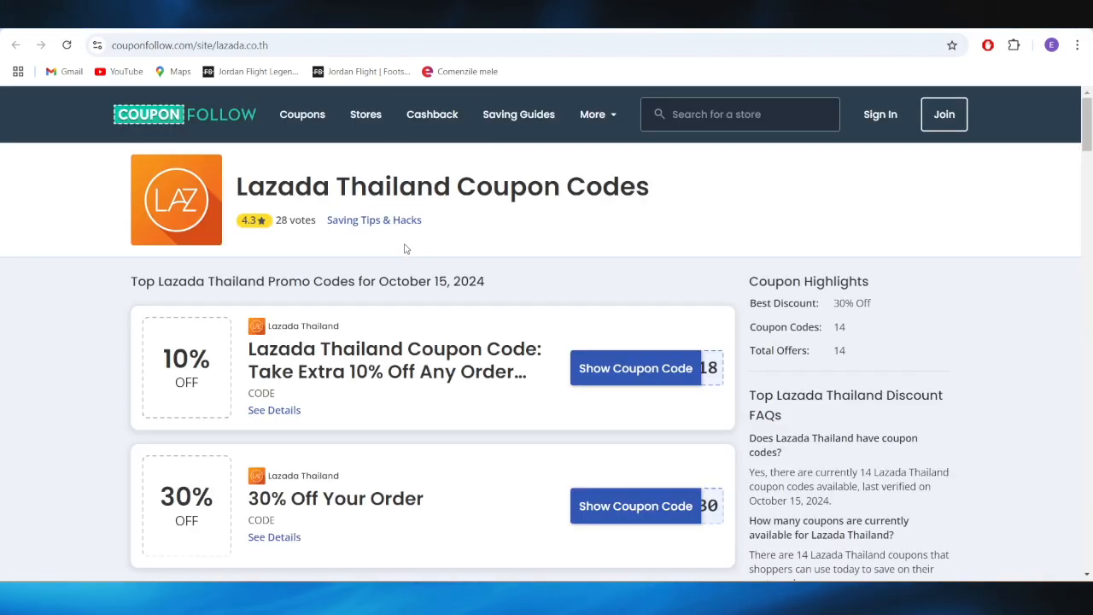
pyautogui.scroll(-3)
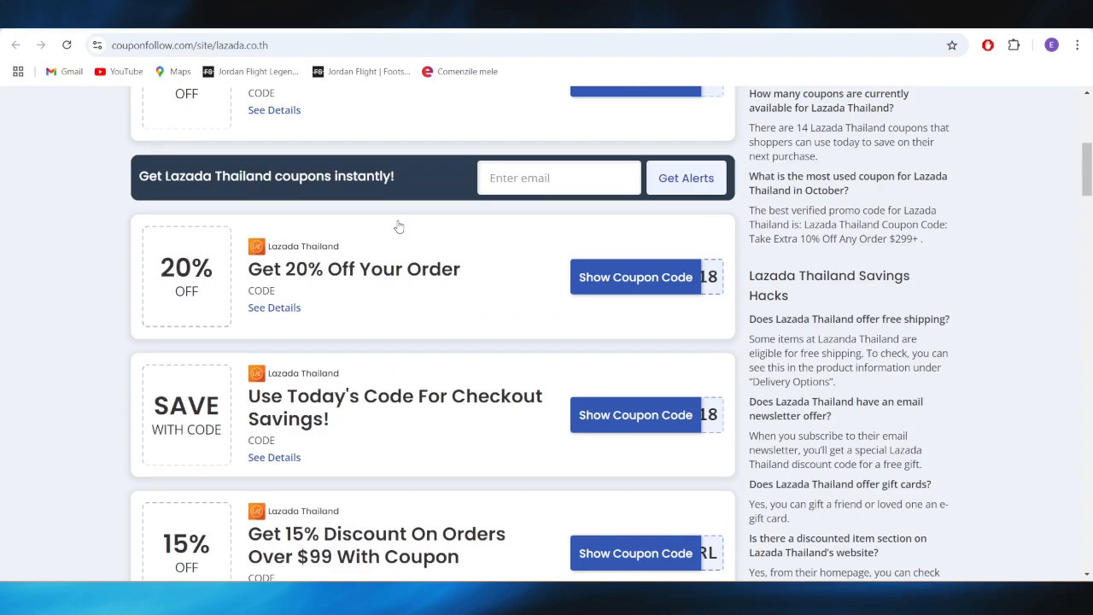
pyautogui.moveTo(375, 287)
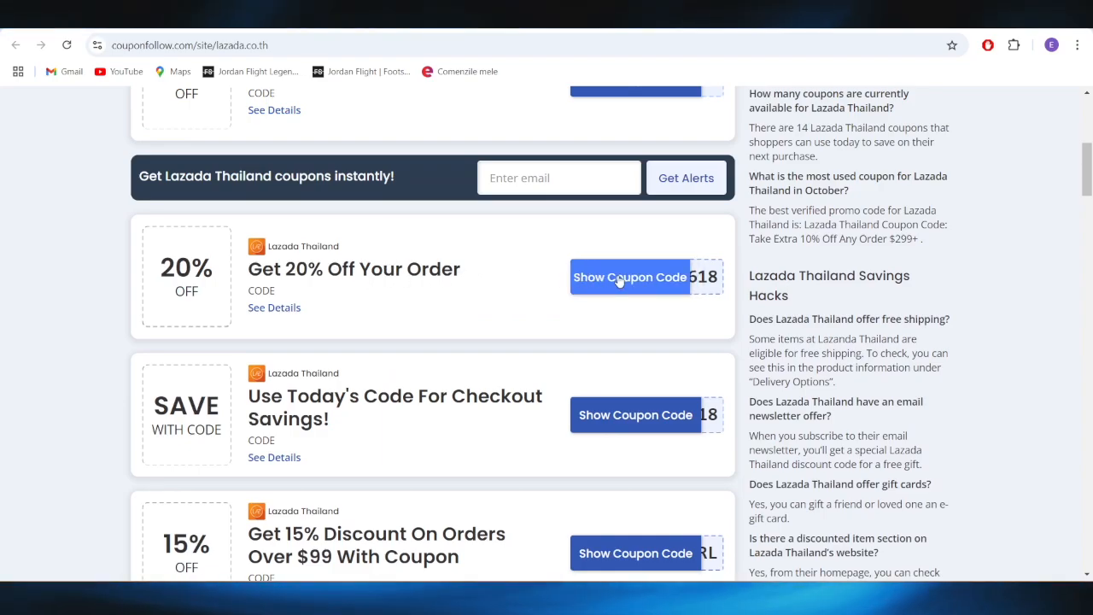
pyautogui.moveTo(630, 277)
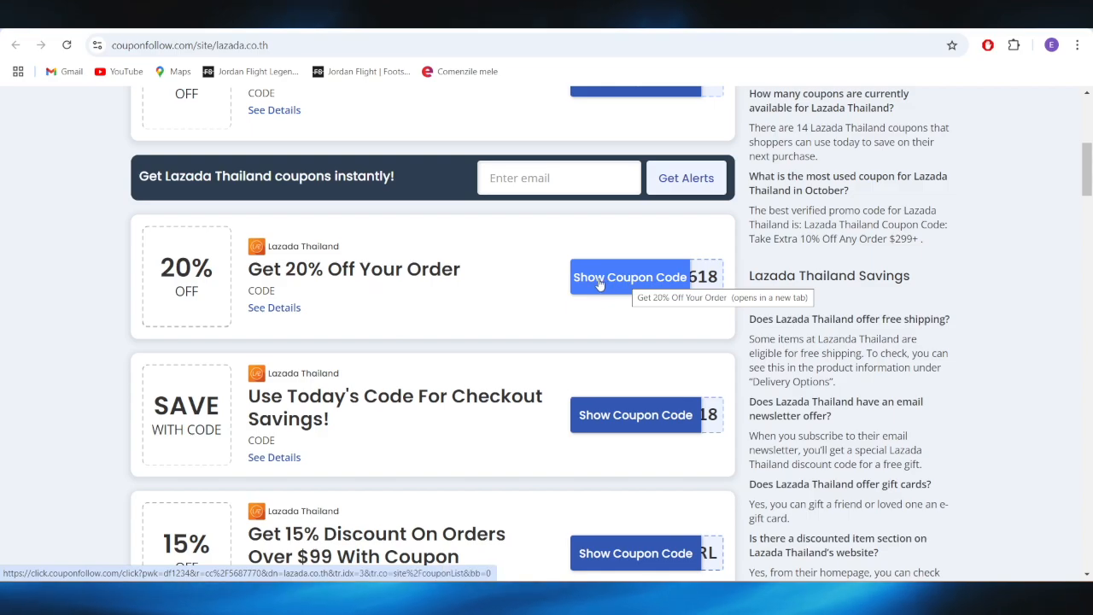
# - Reveal the 20% off code LAZMB618 and copy it to the clipboard
pyautogui.click(628, 276)
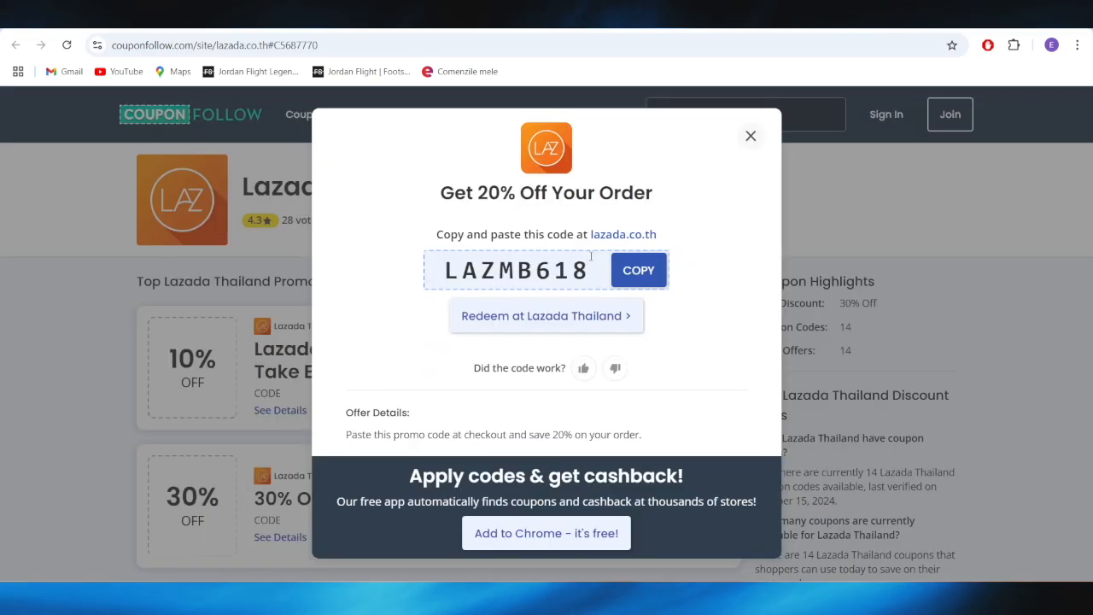
pyautogui.click(638, 270)
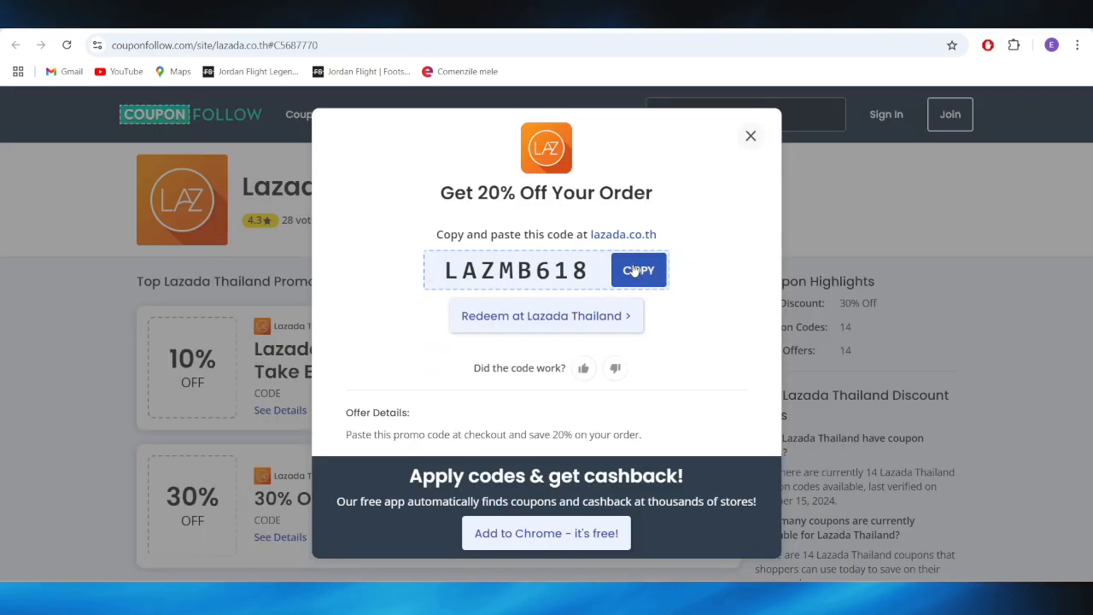
pyautogui.click(638, 269)
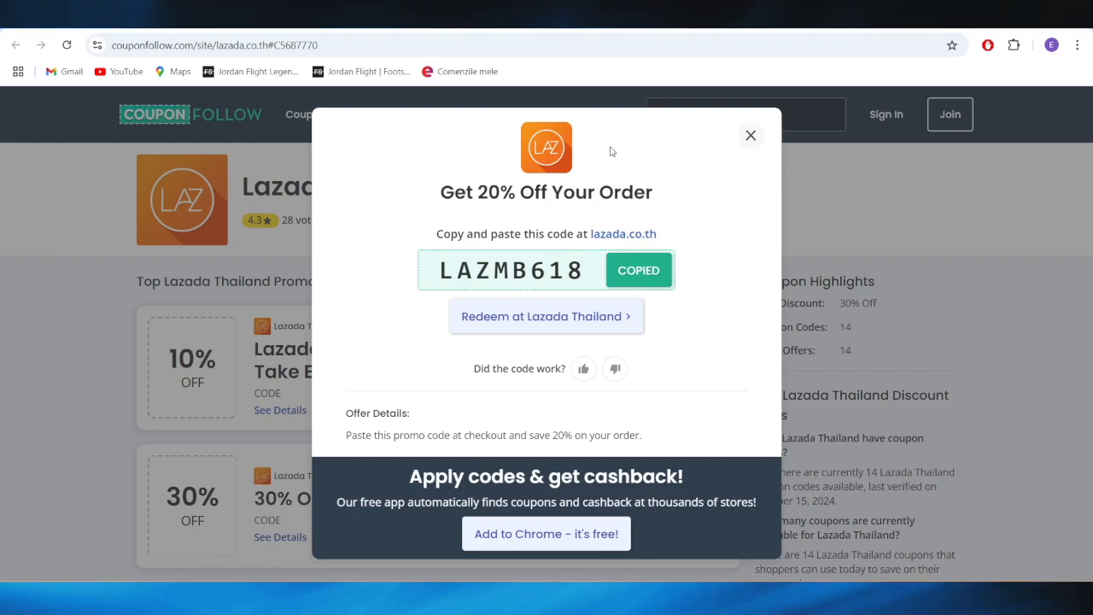
pyautogui.moveTo(608, 156)
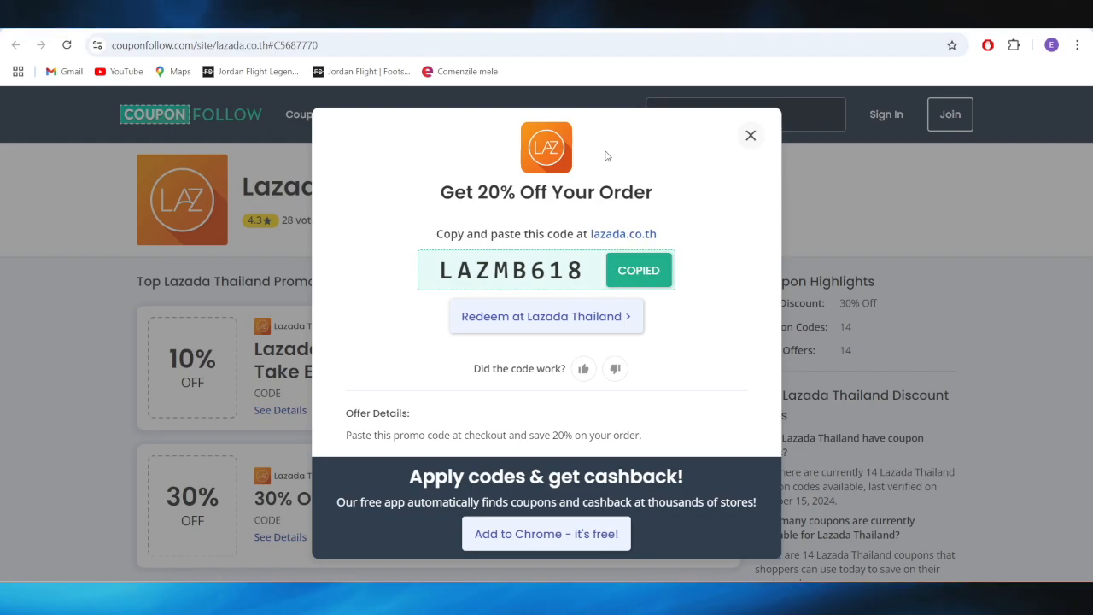
# - Land on the Lazada homepage with LAZMB618 copied and ready to use
pyautogui.click(546, 316)
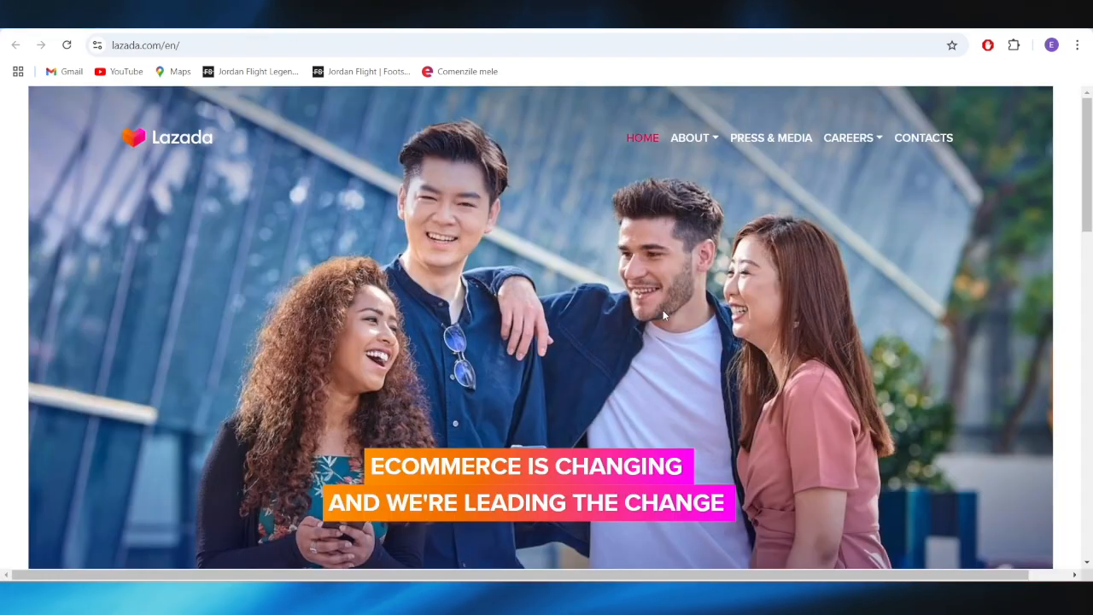
pyautogui.moveTo(662, 309)
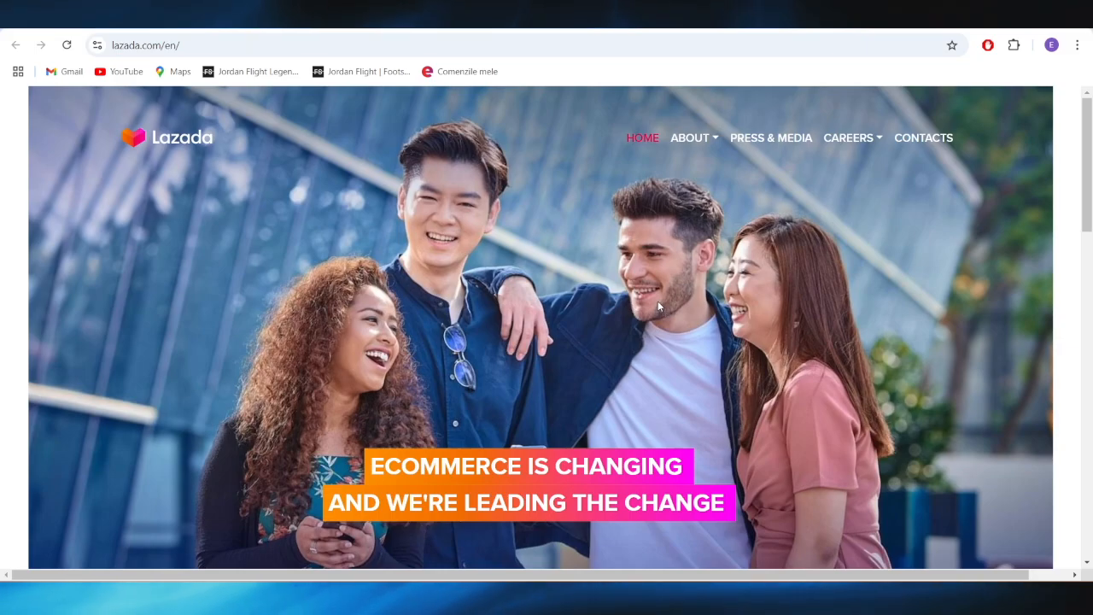
pyautogui.moveTo(656, 299)
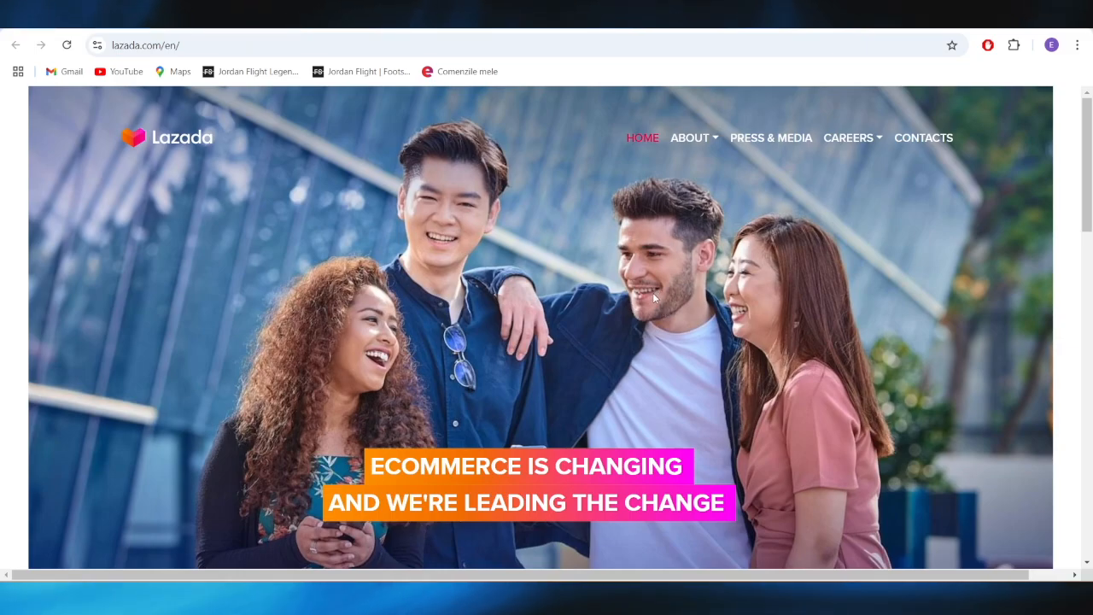